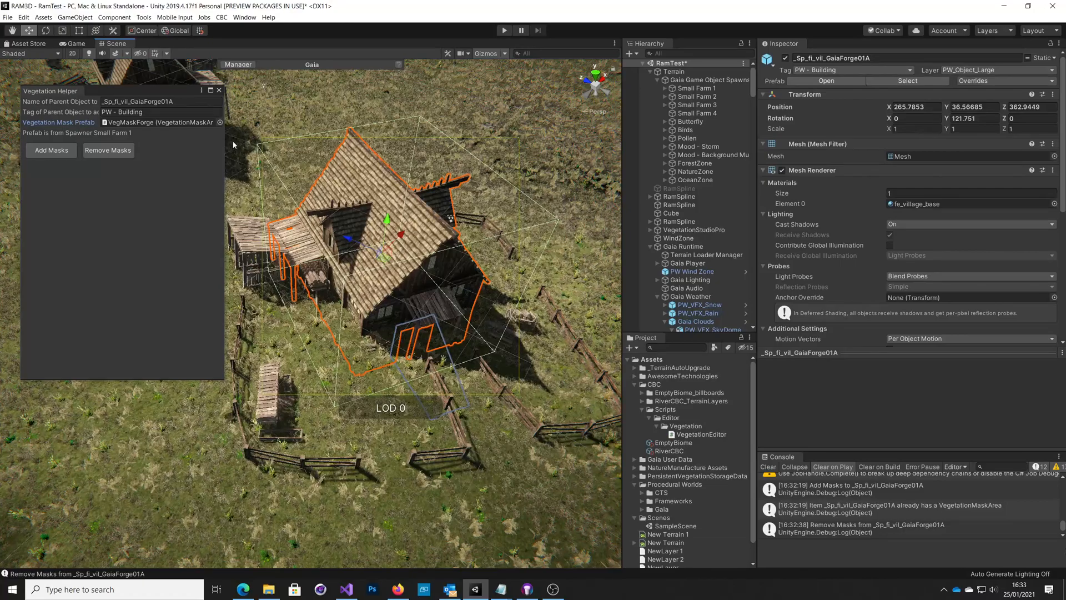
Select another GaiaForge01A instance and inspect its VegMaskForge child's Vegetation Mask Area settings
click(220, 123)
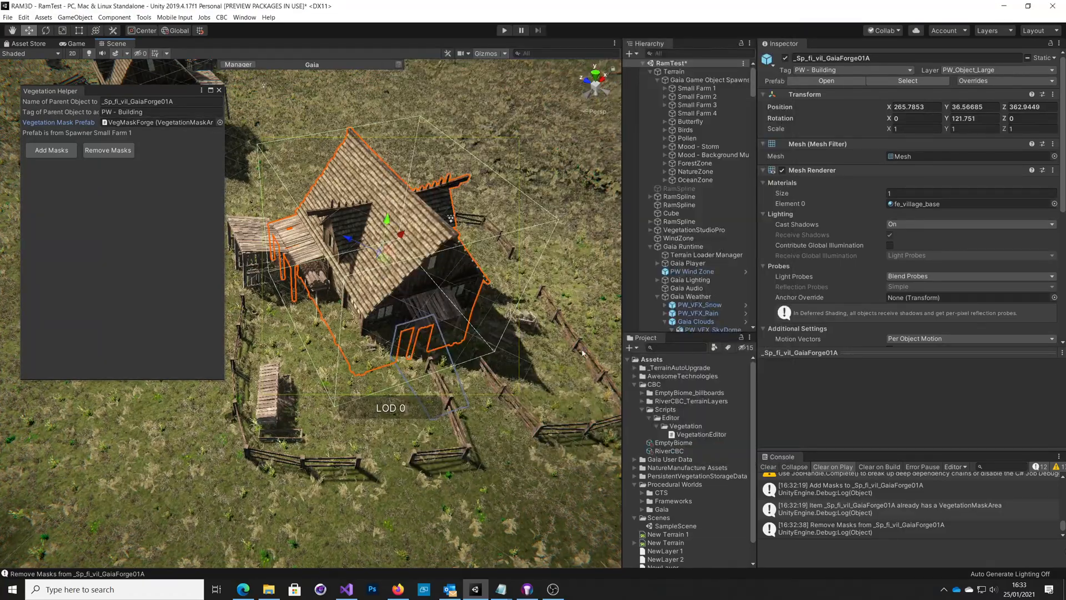
click(107, 150)
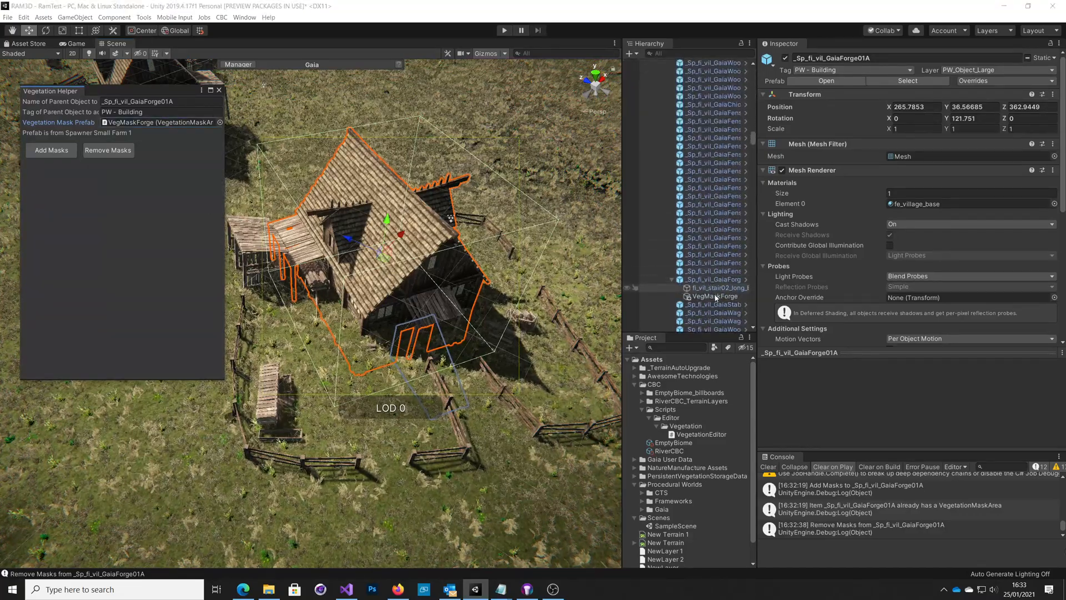
click(710, 280)
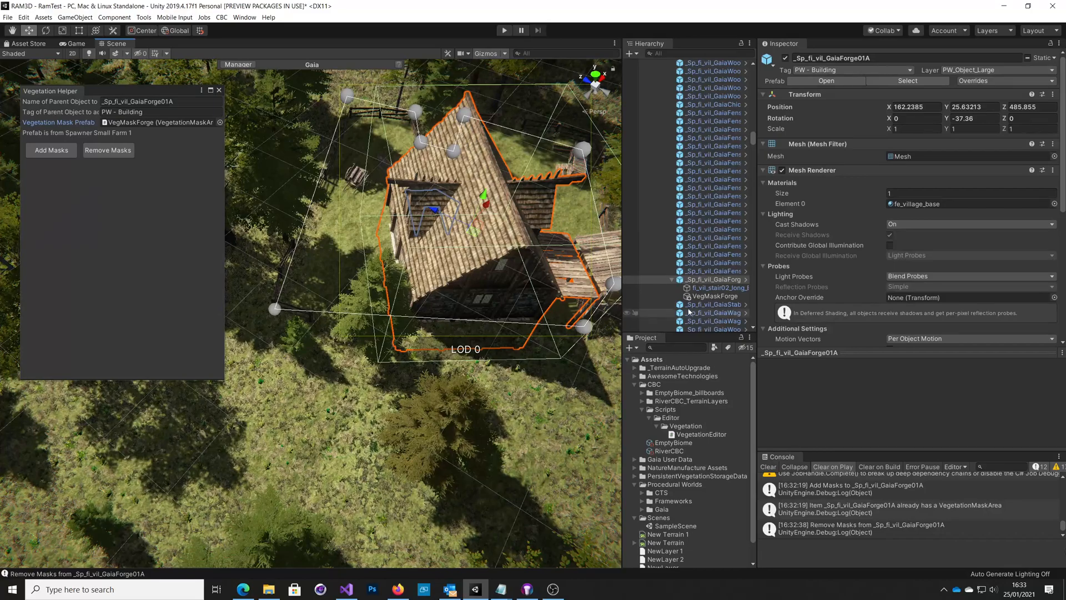
click(709, 296)
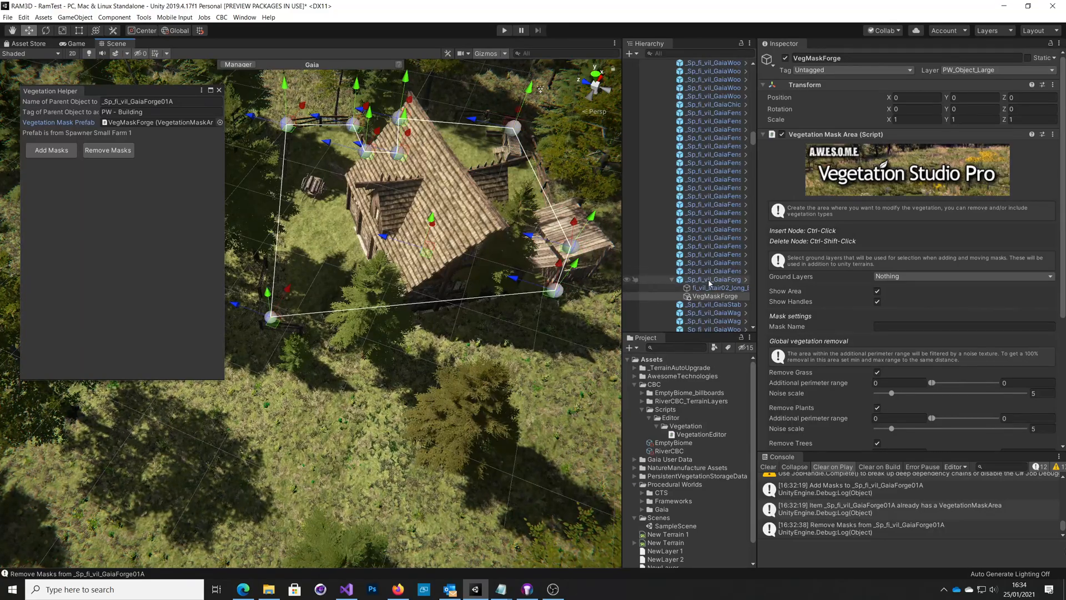
click(710, 279)
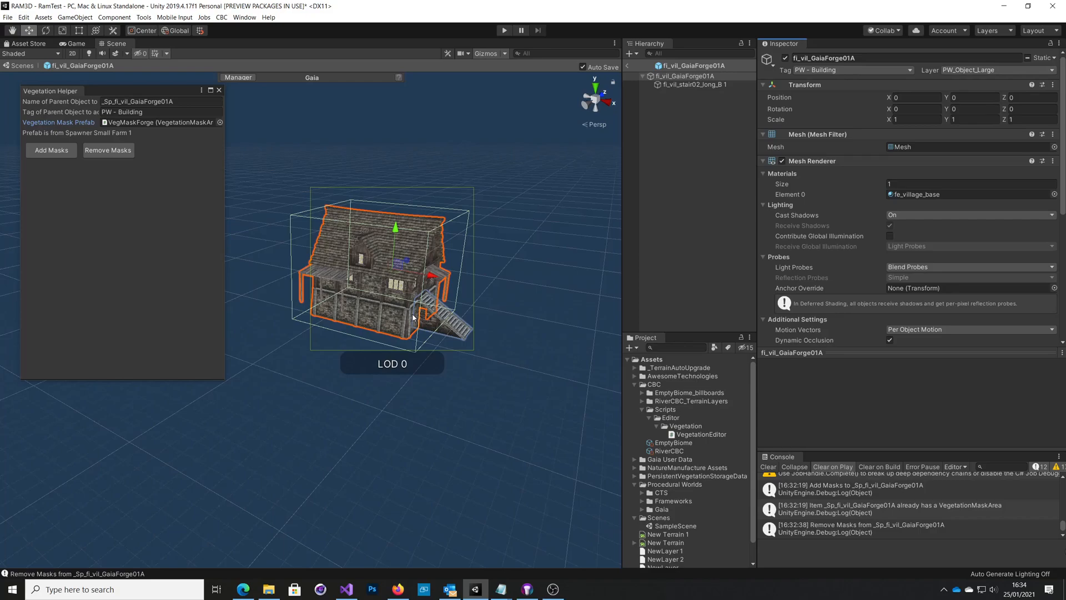
mouse_move(359, 324)
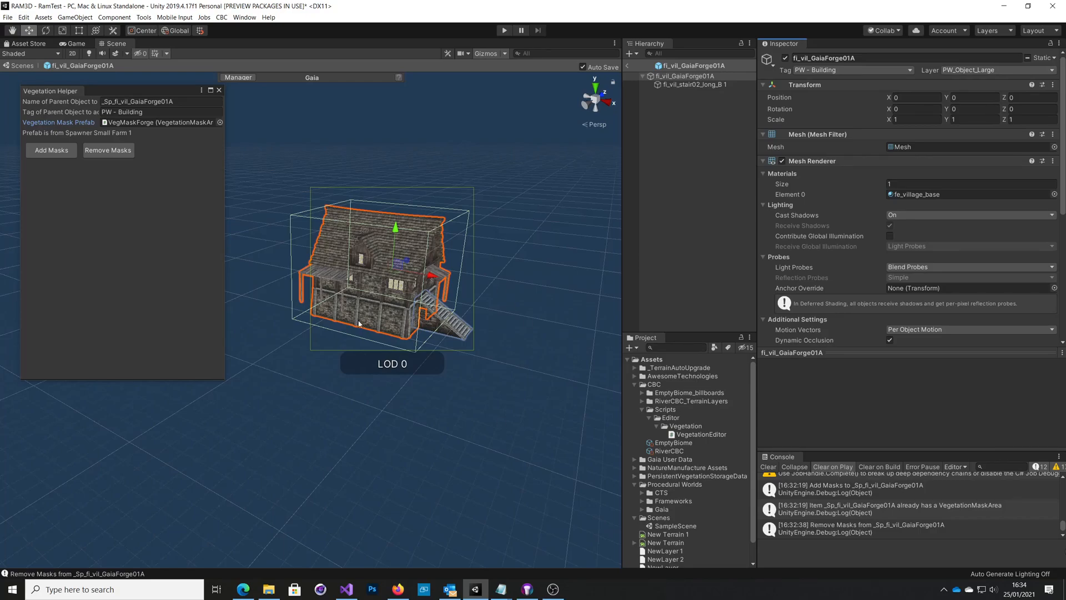
mouse_move(377, 352)
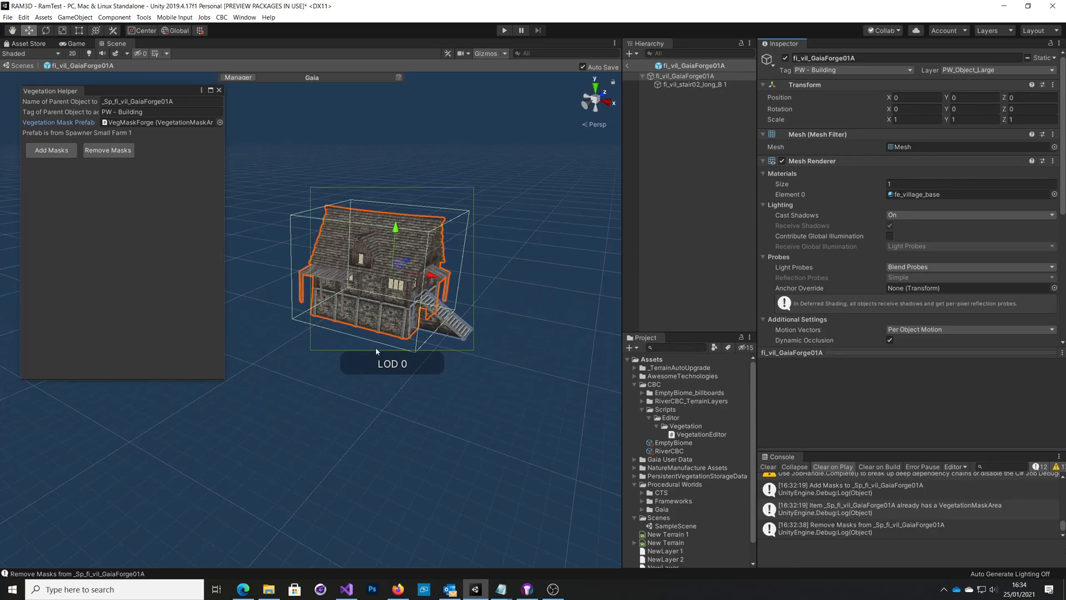
mouse_move(428, 331)
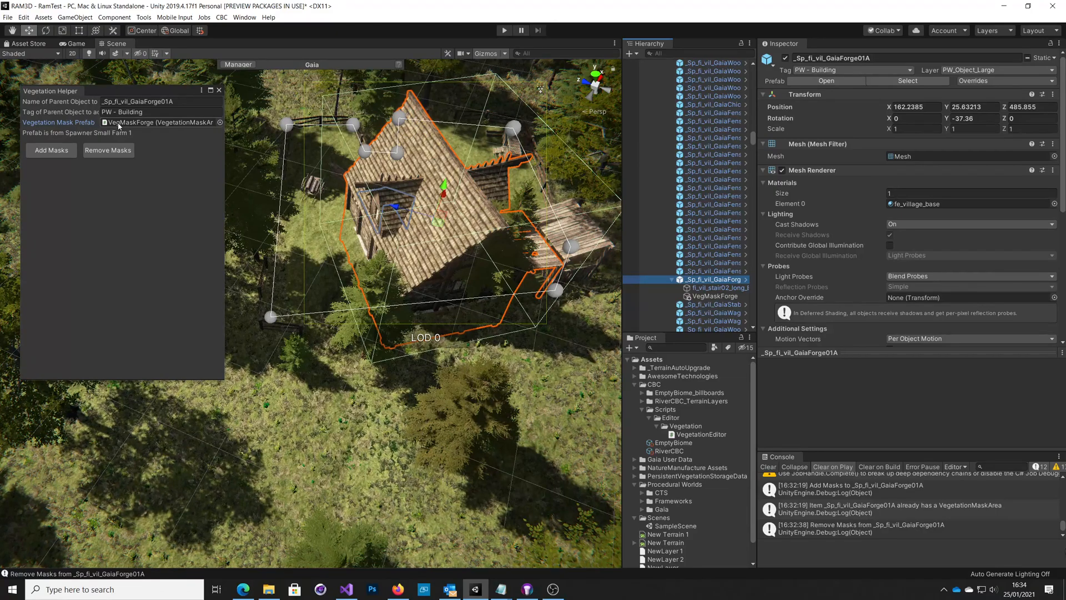
Collapse the Gaia Game Object Spawner's long list of spawned children in the Hierarchy
click(714, 295)
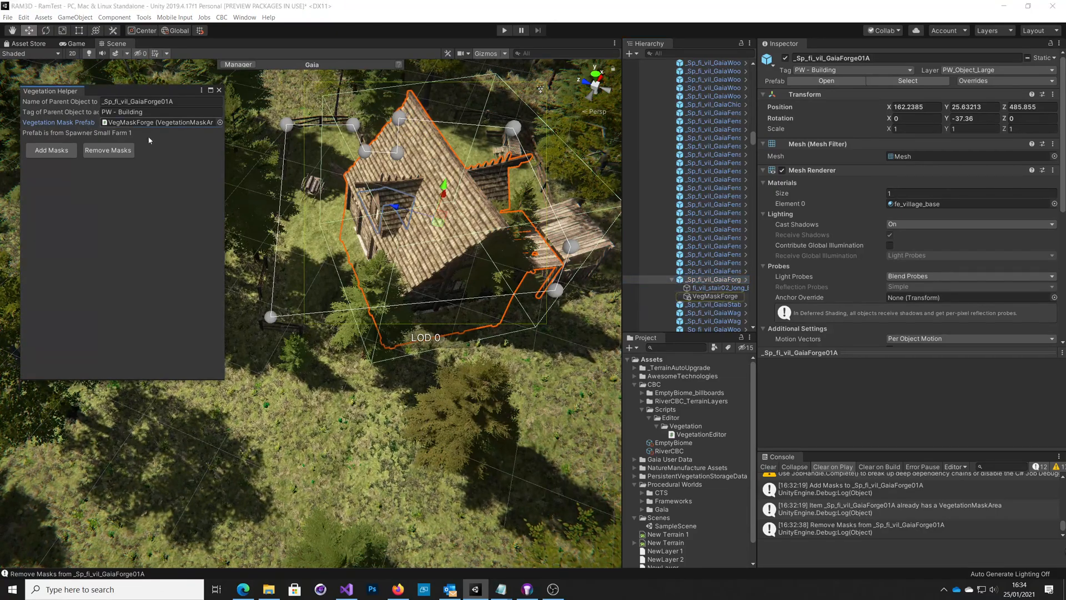
click(708, 279)
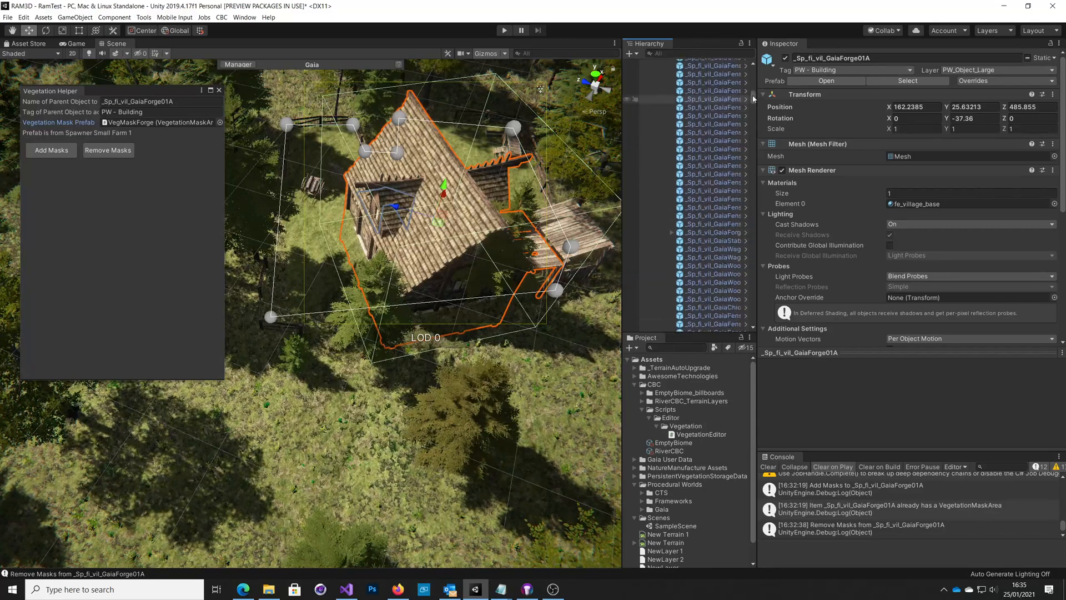
scroll(up, 3)
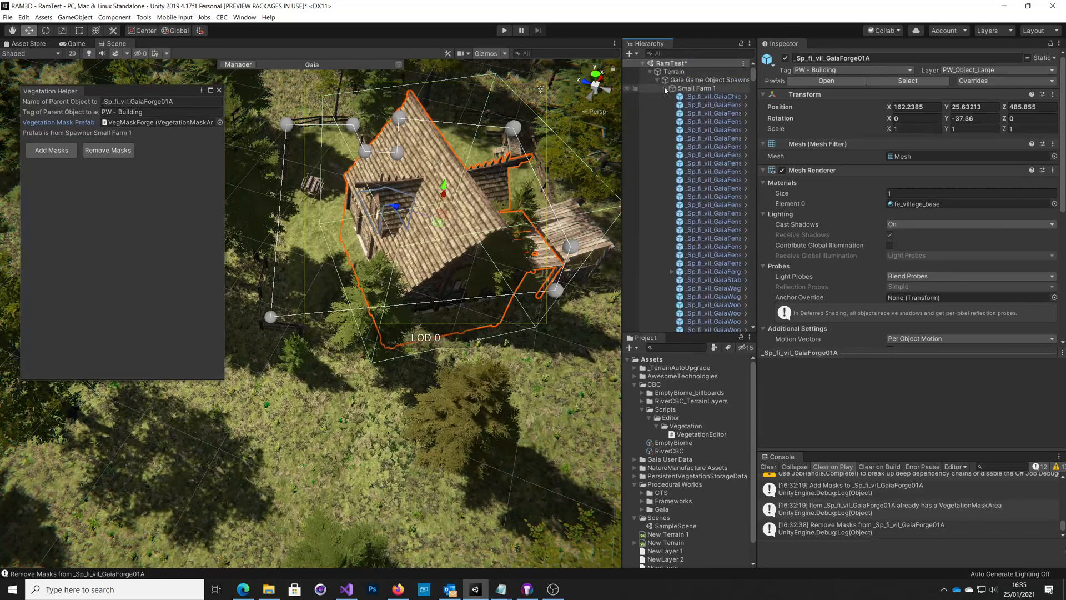
click(666, 89)
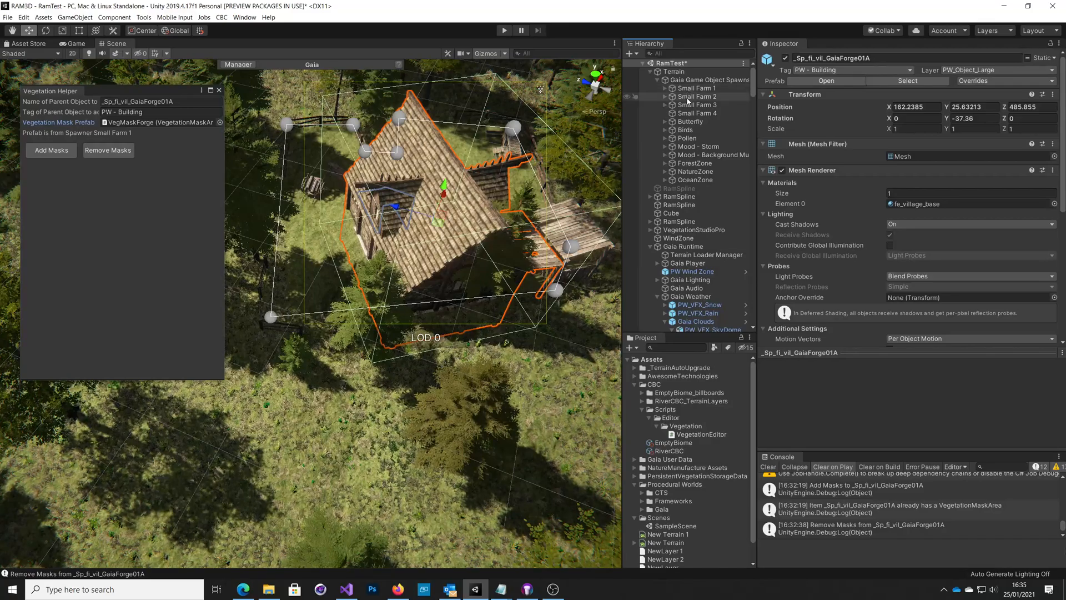
mouse_move(690, 104)
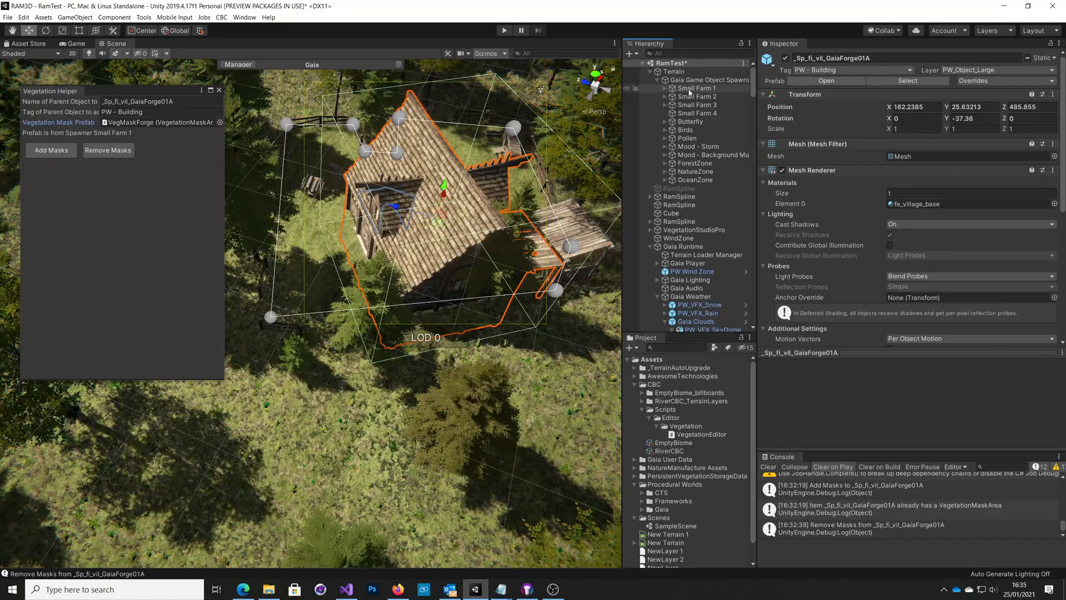
Select the Small Farm 1 spawner group and expand it to list its buildings
click(695, 88)
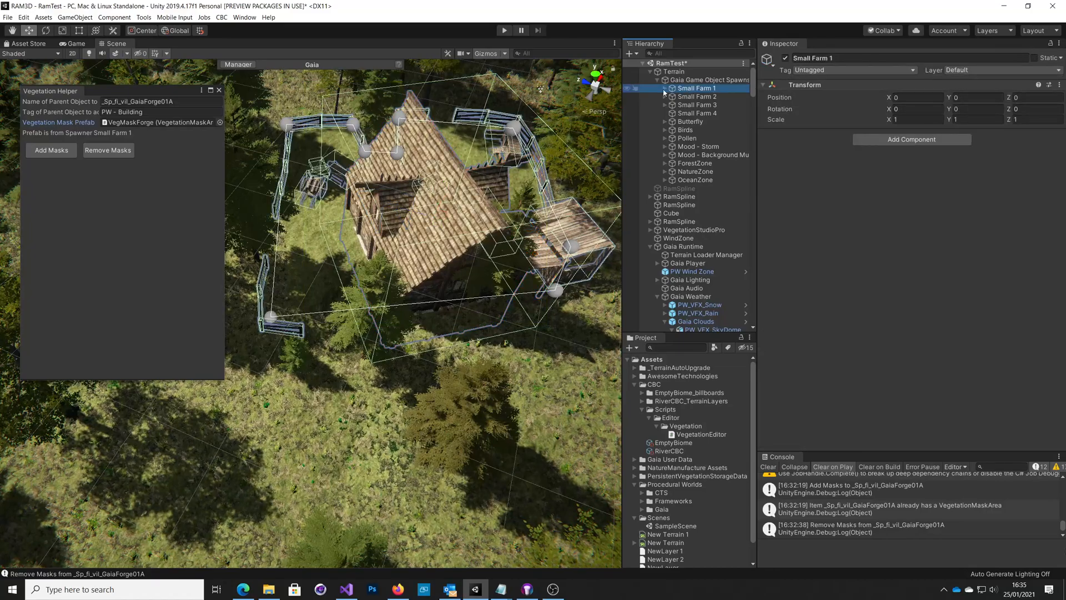
click(656, 88)
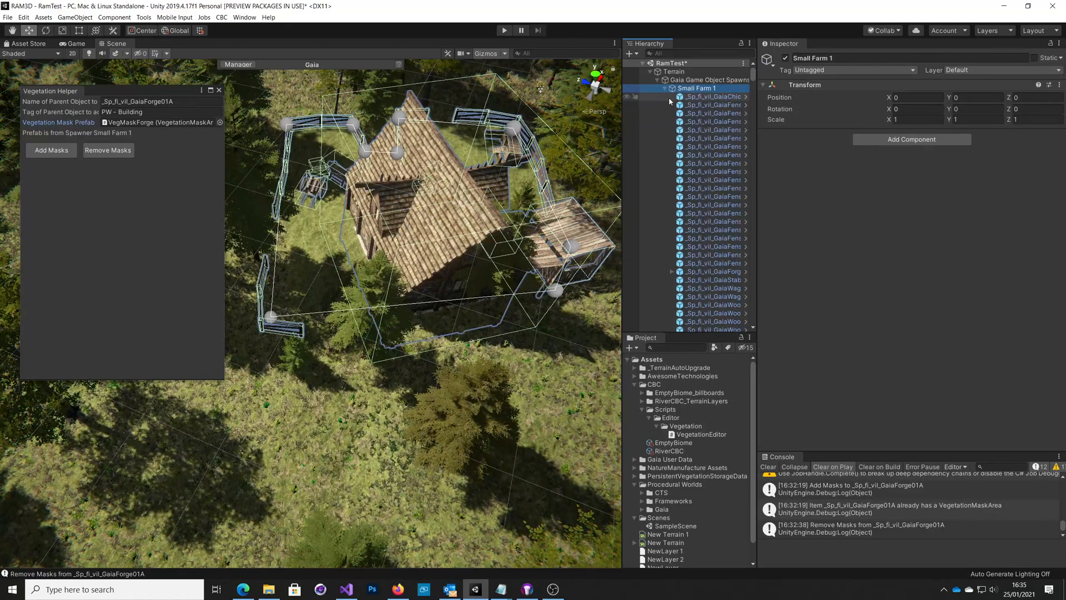
click(664, 88)
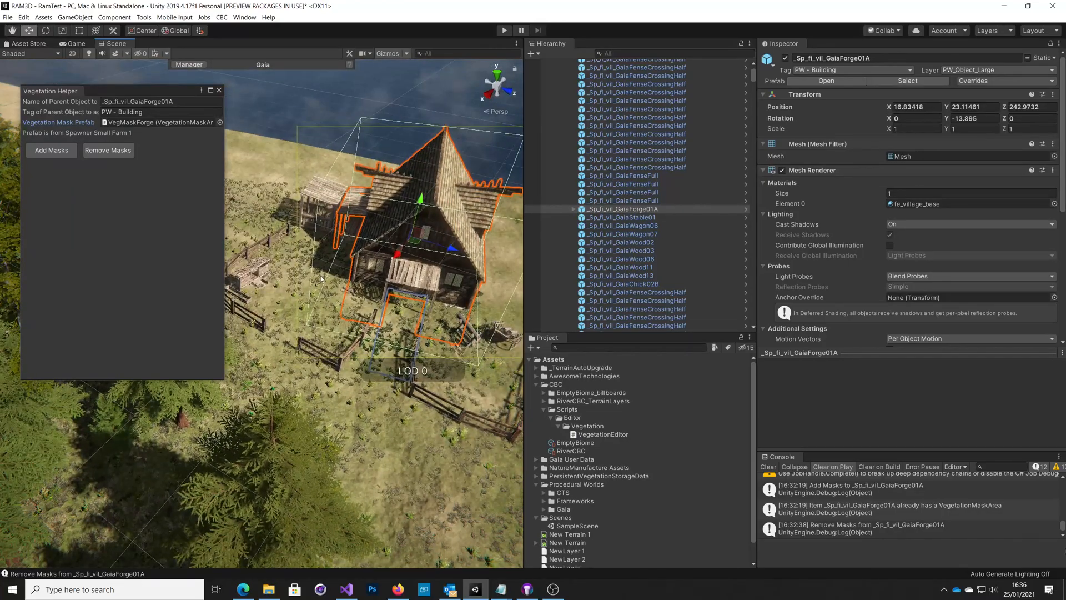
Add the forge vegetation mask to every GaiaForge01A under Small Farm 1 via Add Masks
click(51, 150)
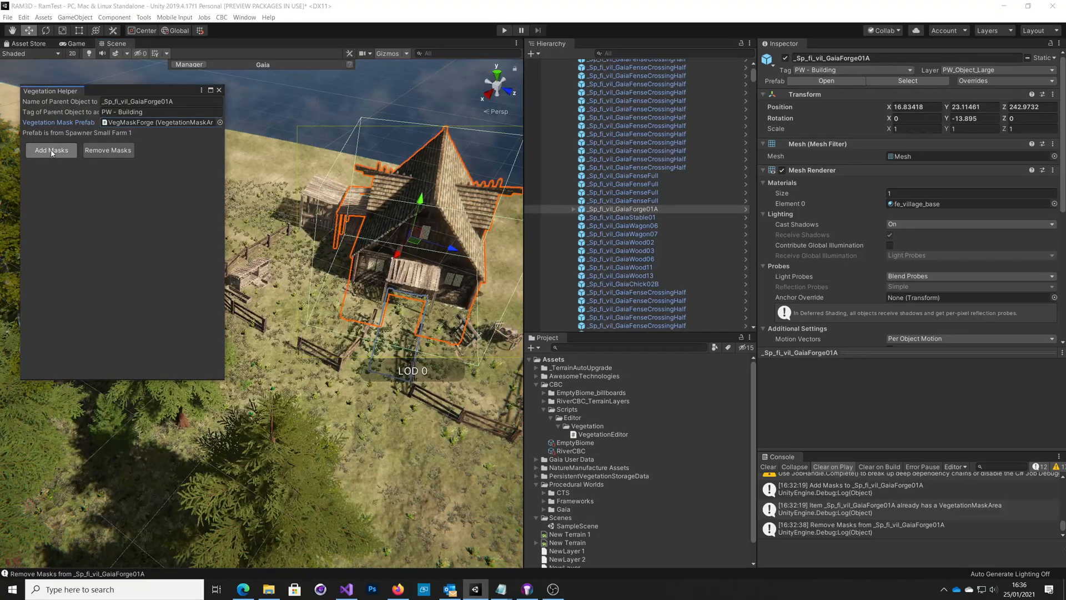
click(50, 150)
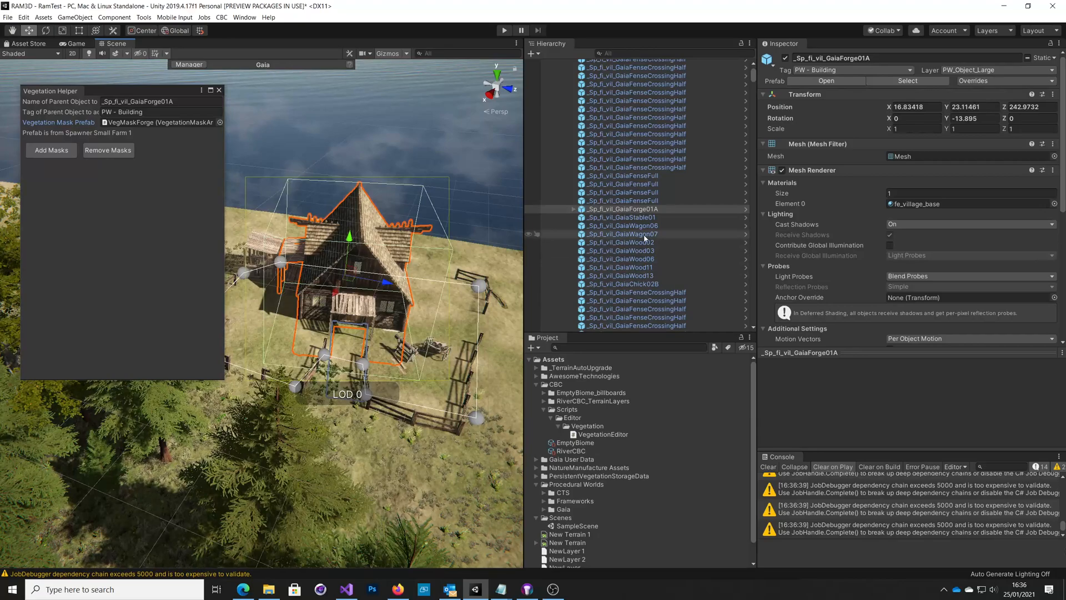
scroll(up, 3)
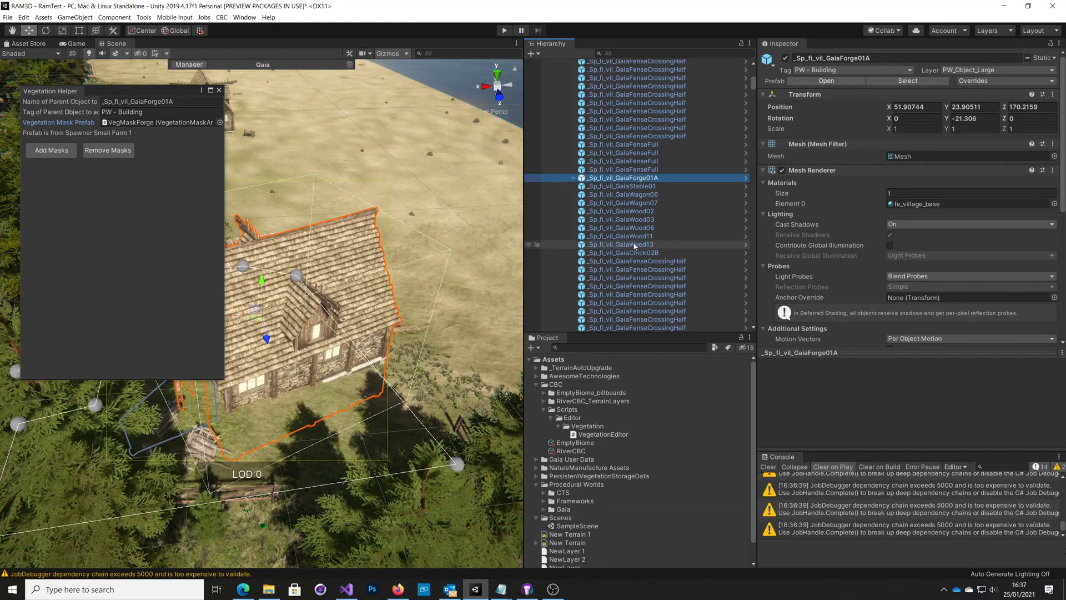
click(619, 245)
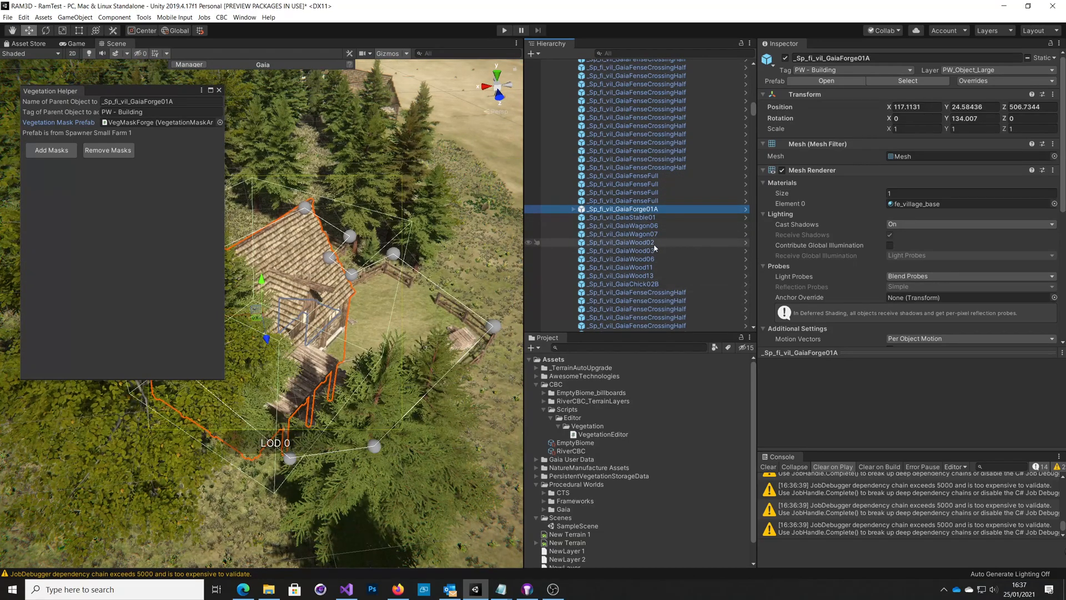
scroll(up, 3)
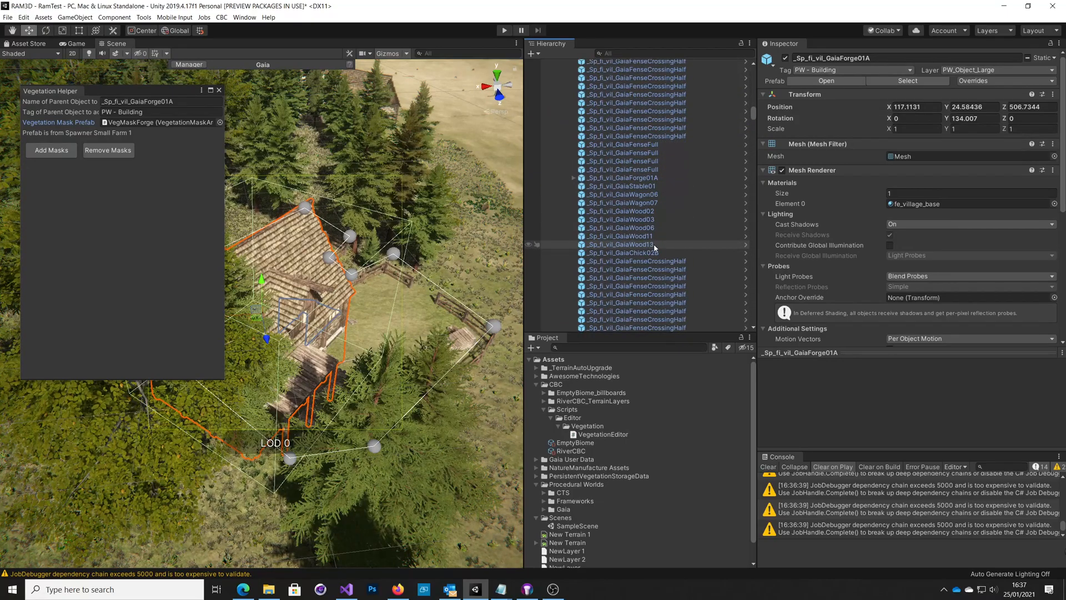
click(621, 177)
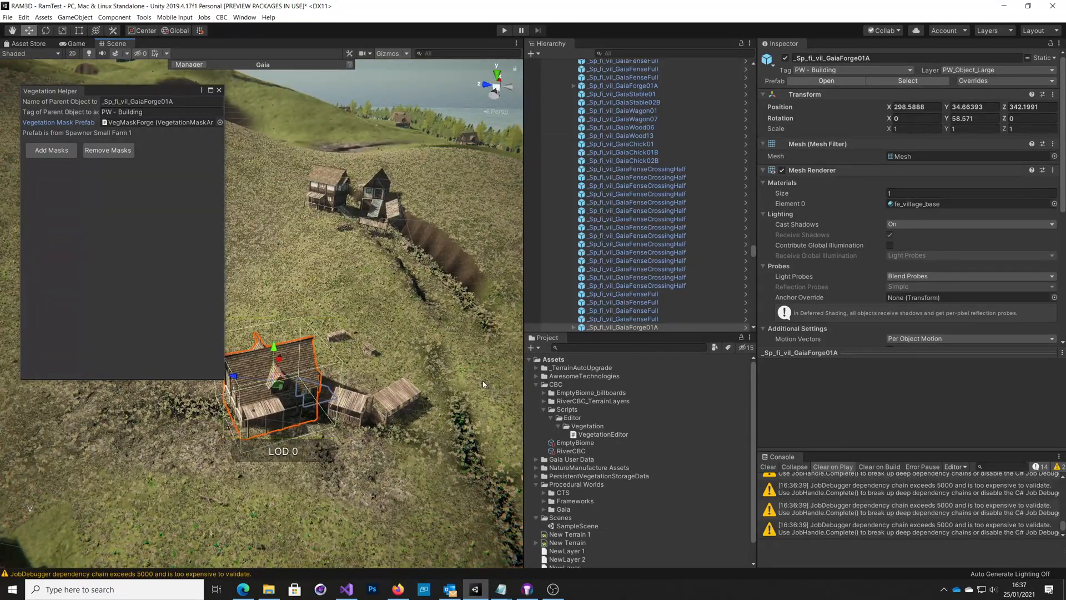
mouse_move(485, 372)
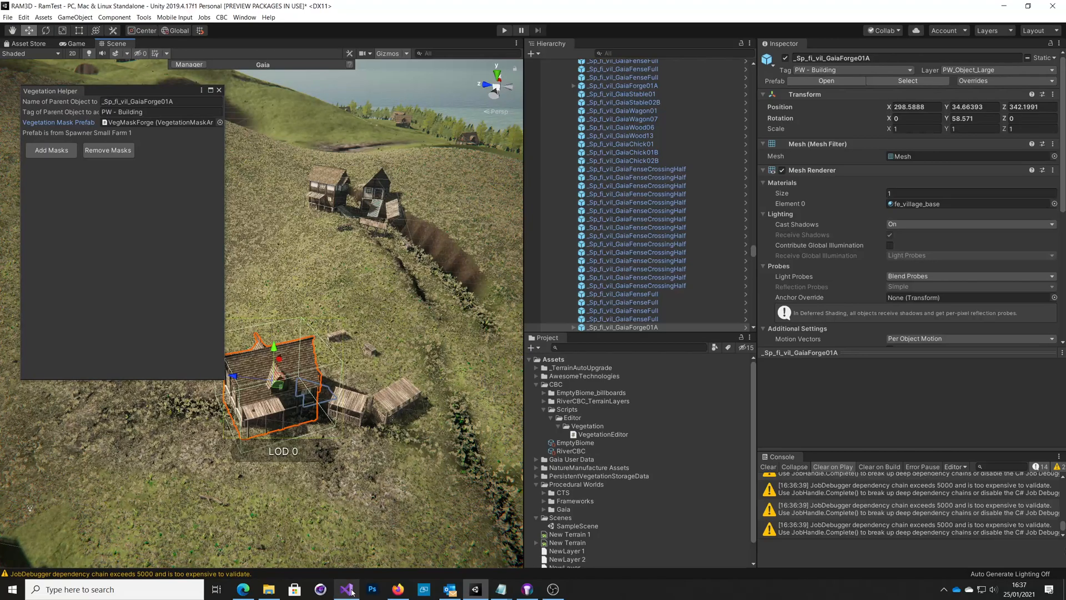
click(347, 588)
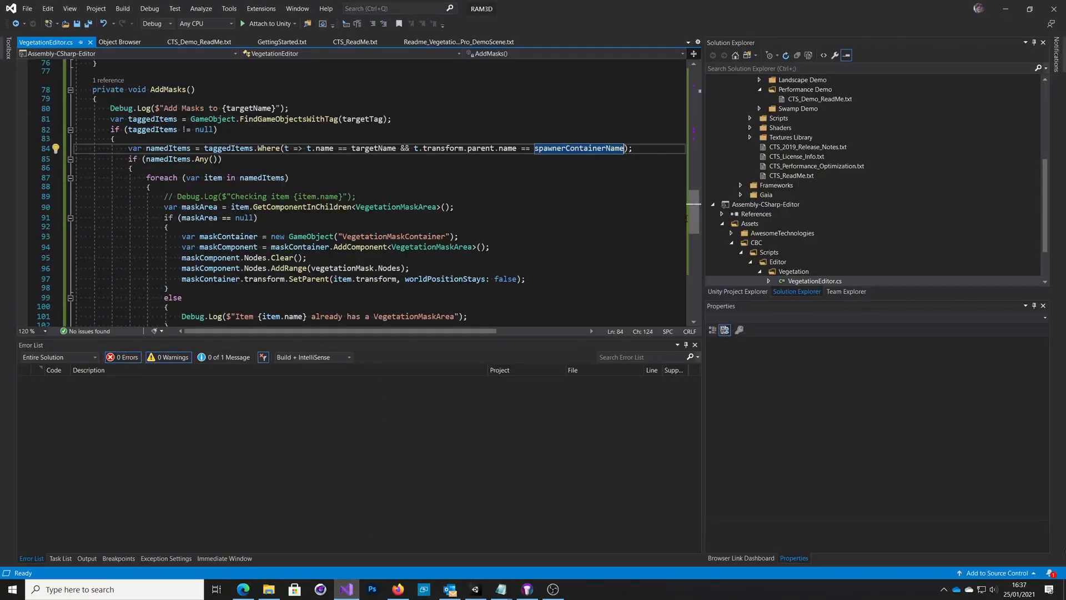
scroll(up, 3)
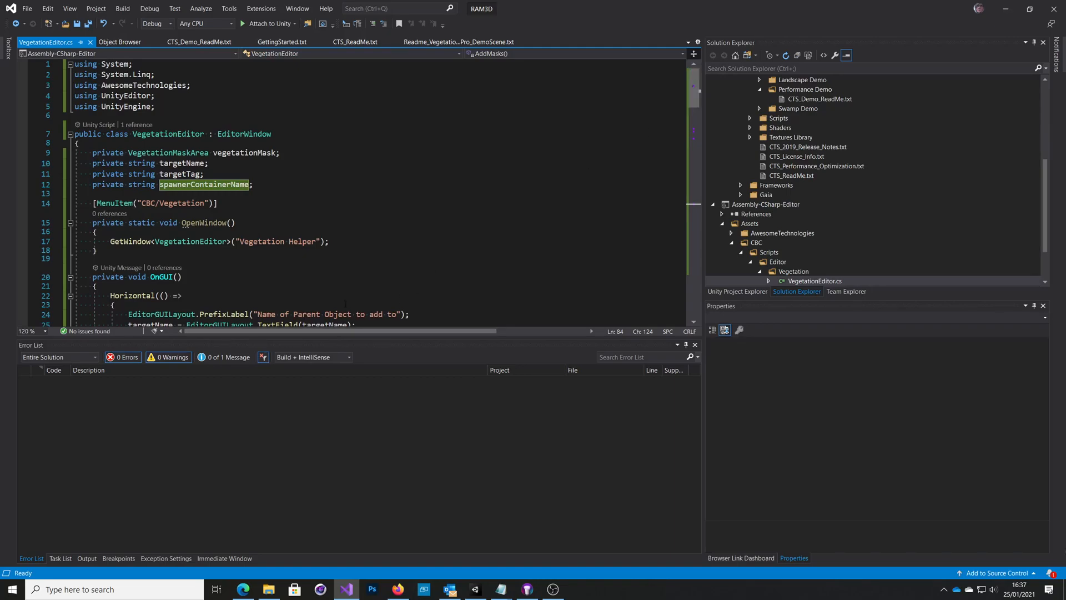
scroll(down, 3)
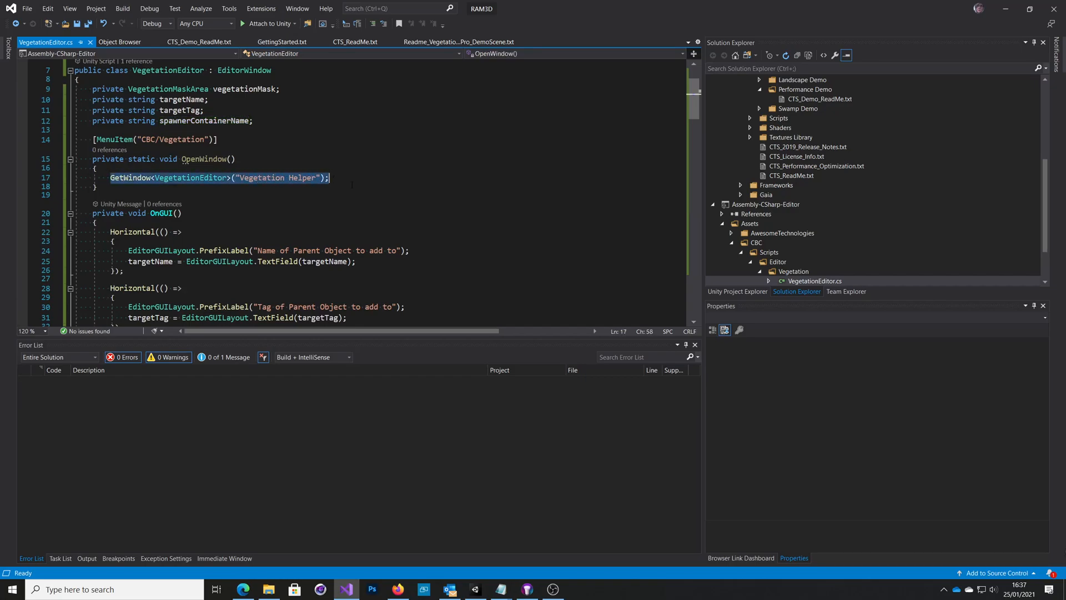
scroll(down, 3)
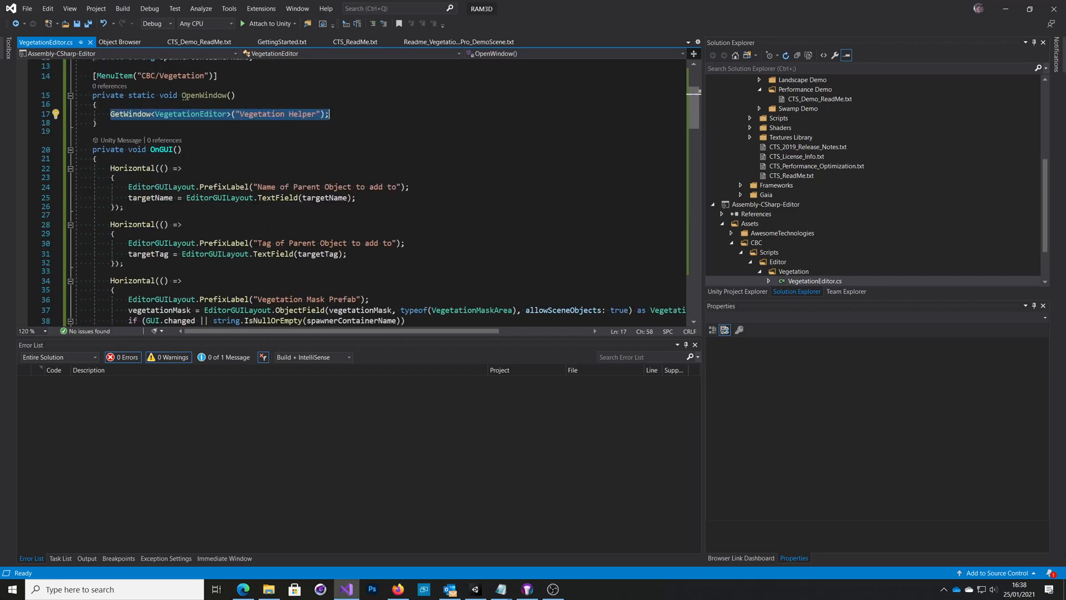
double_click(162, 149)
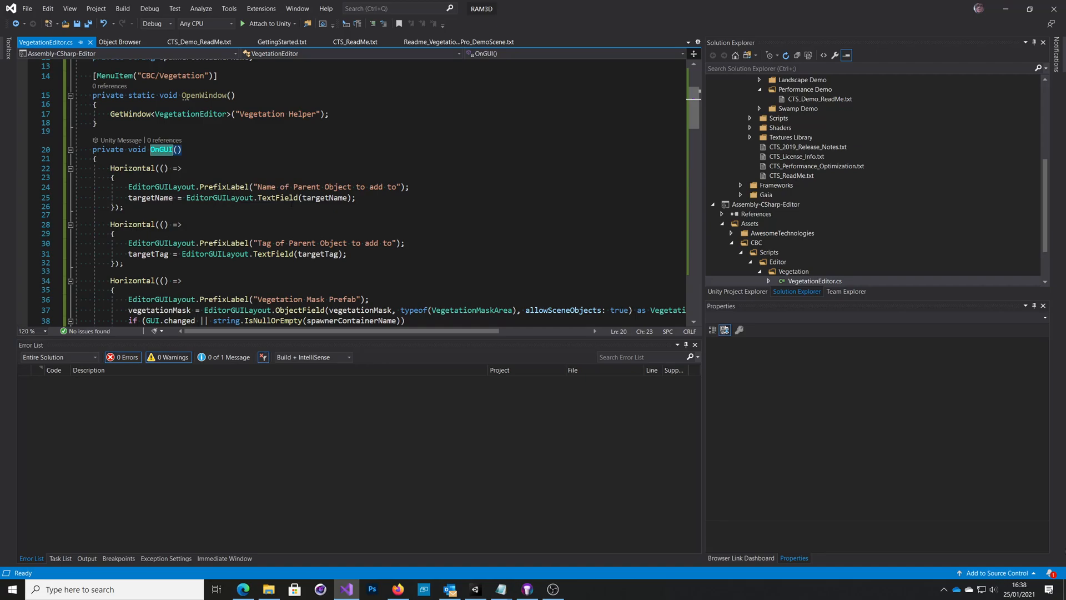
scroll(down, 3)
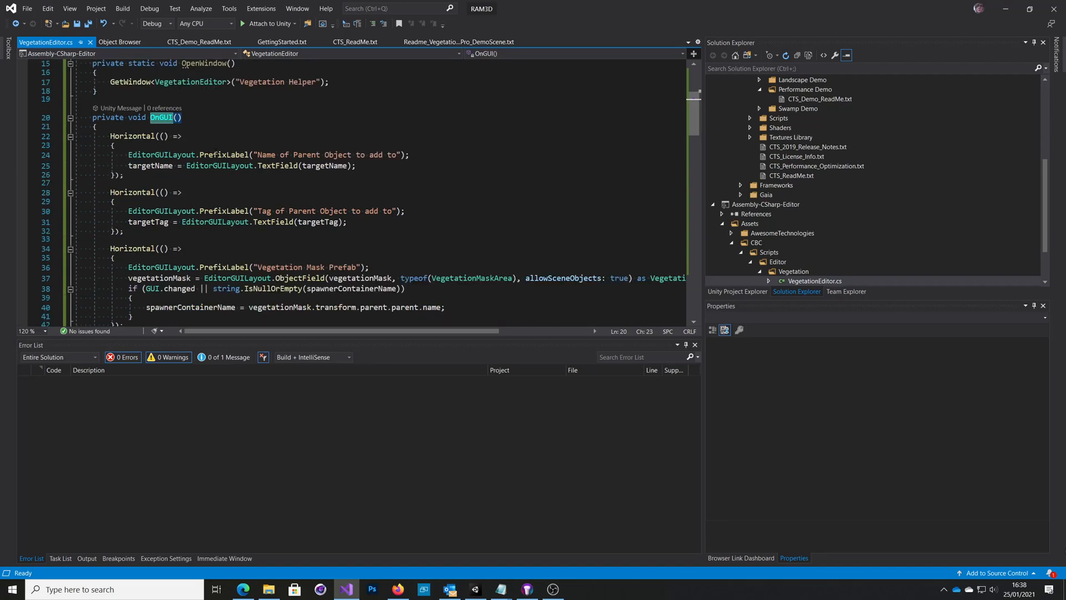
double_click(218, 165)
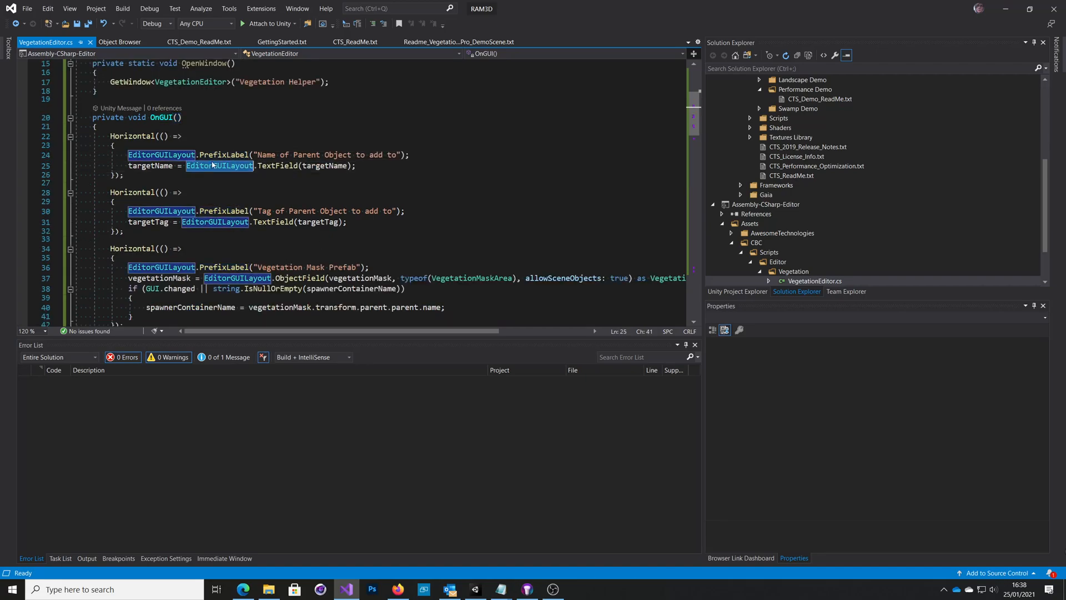
click(222, 154)
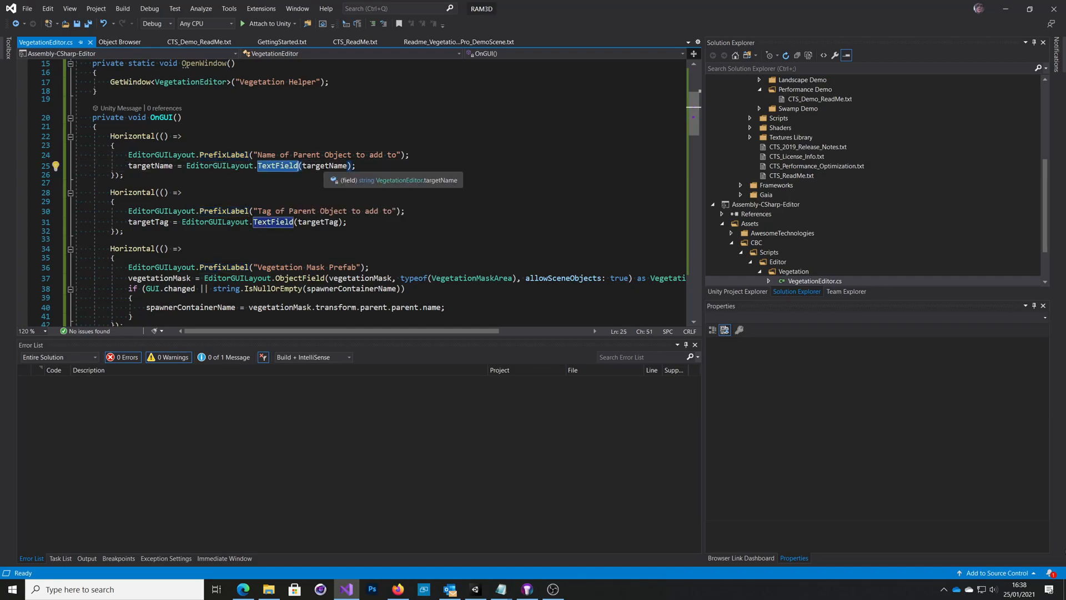
click(161, 211)
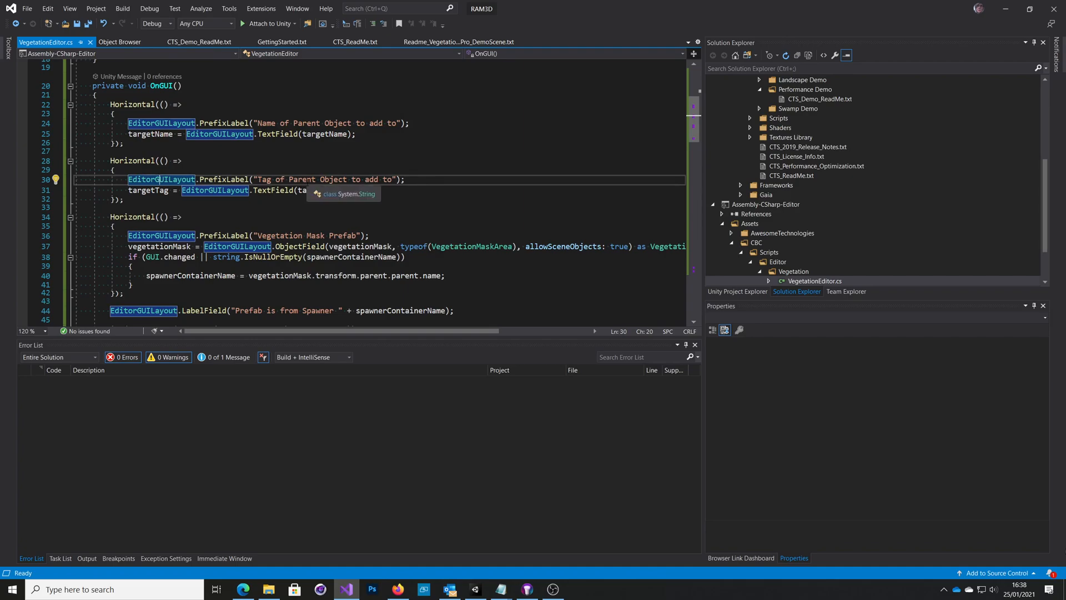
scroll(down, 3)
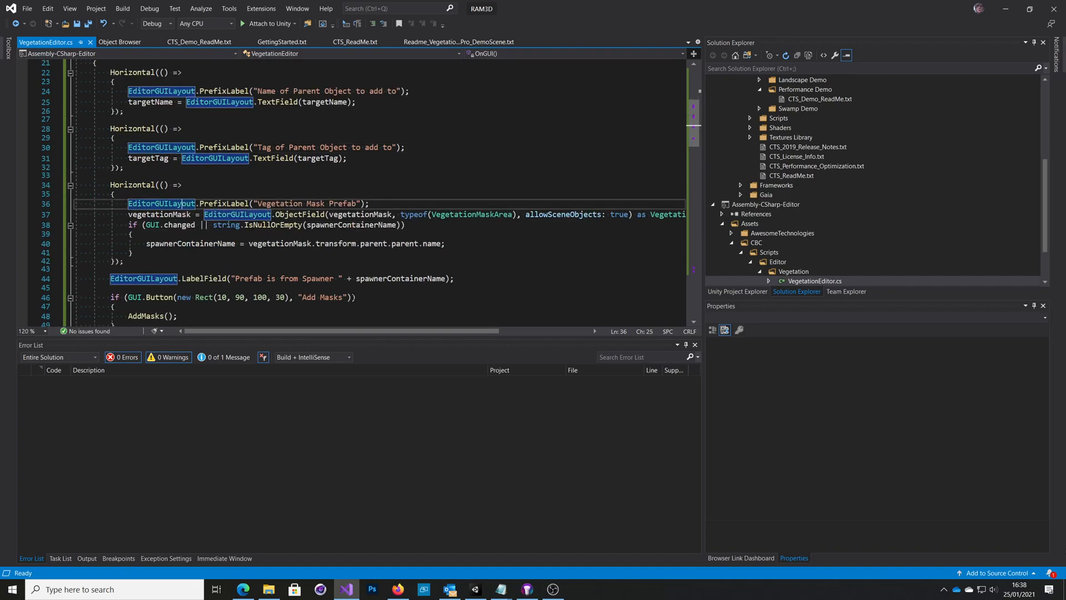
scroll(down, 3)
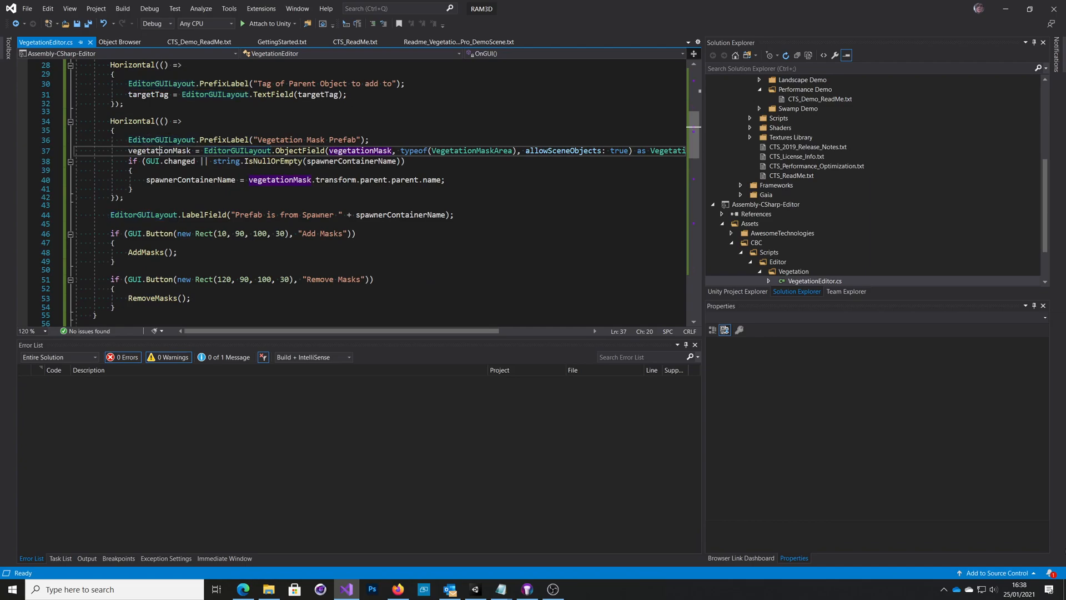
double_click(471, 150)
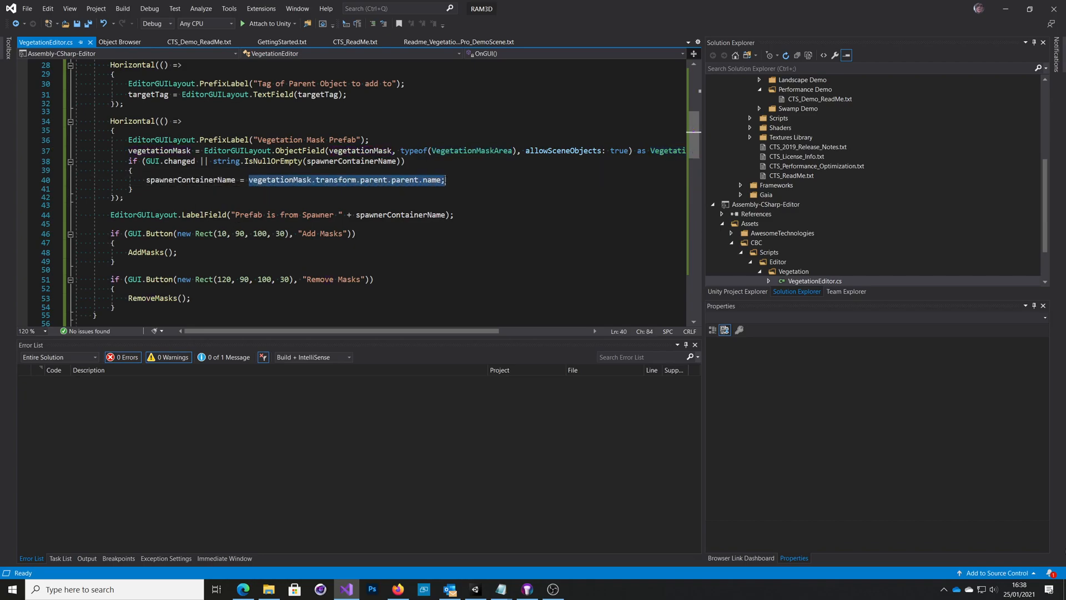
mouse_move(436, 180)
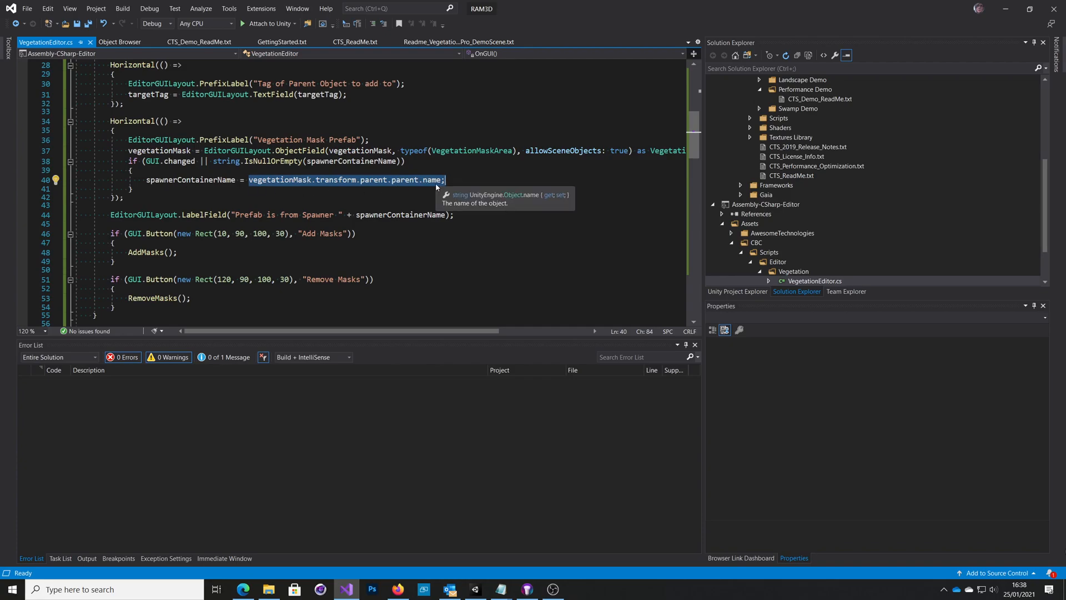
mouse_move(434, 184)
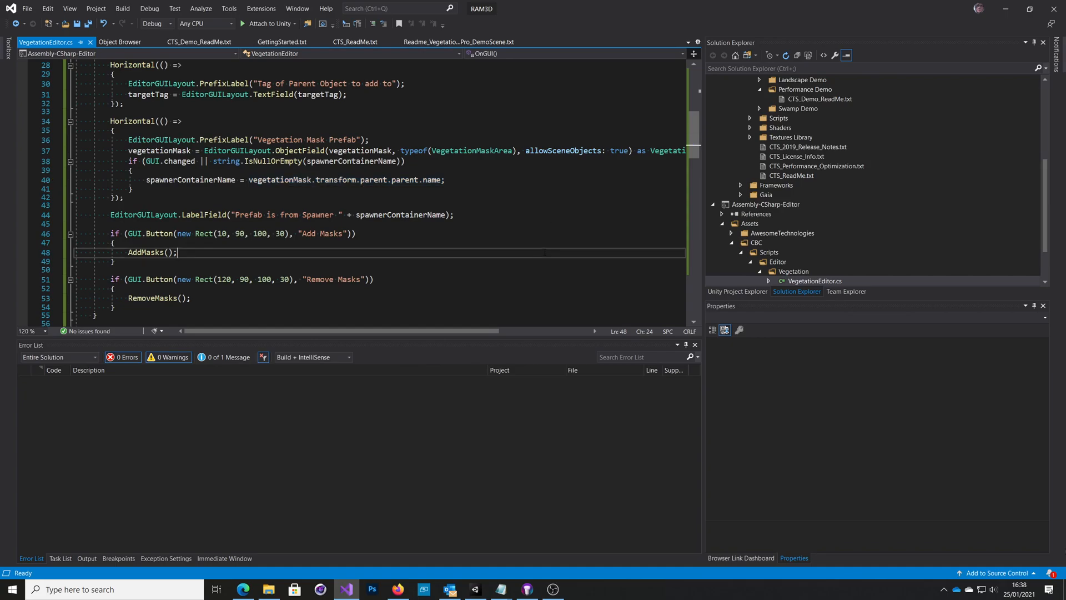
scroll(down, 3)
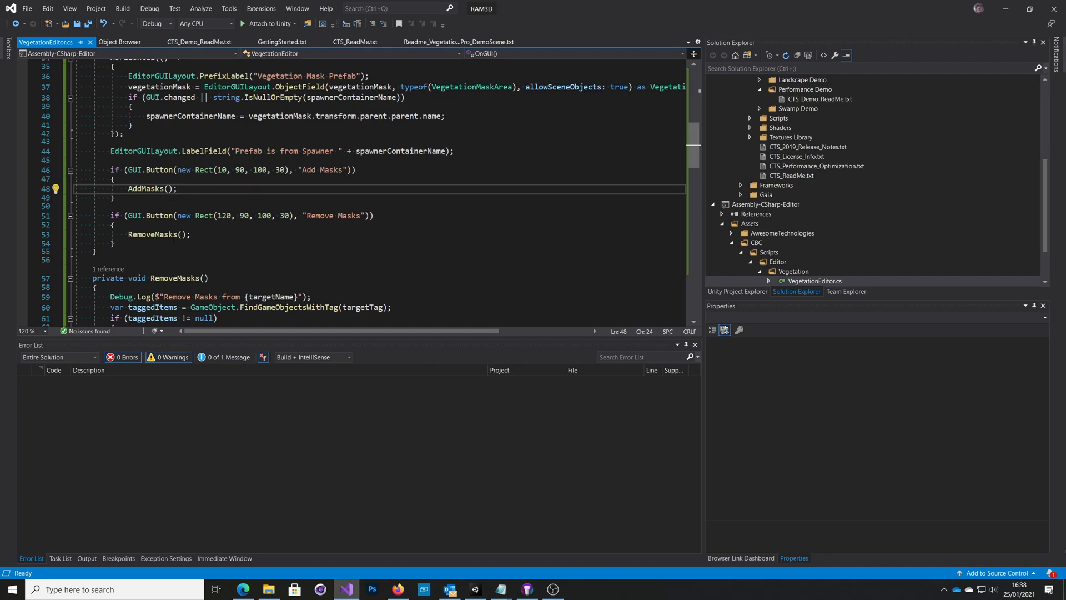
scroll(down, 3)
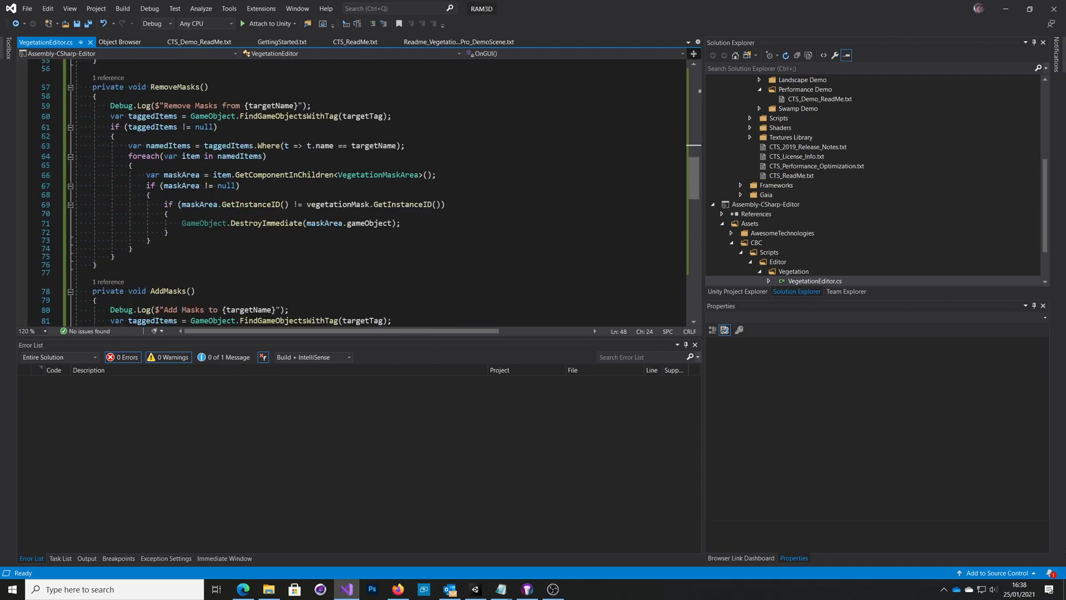
scroll(down, 3)
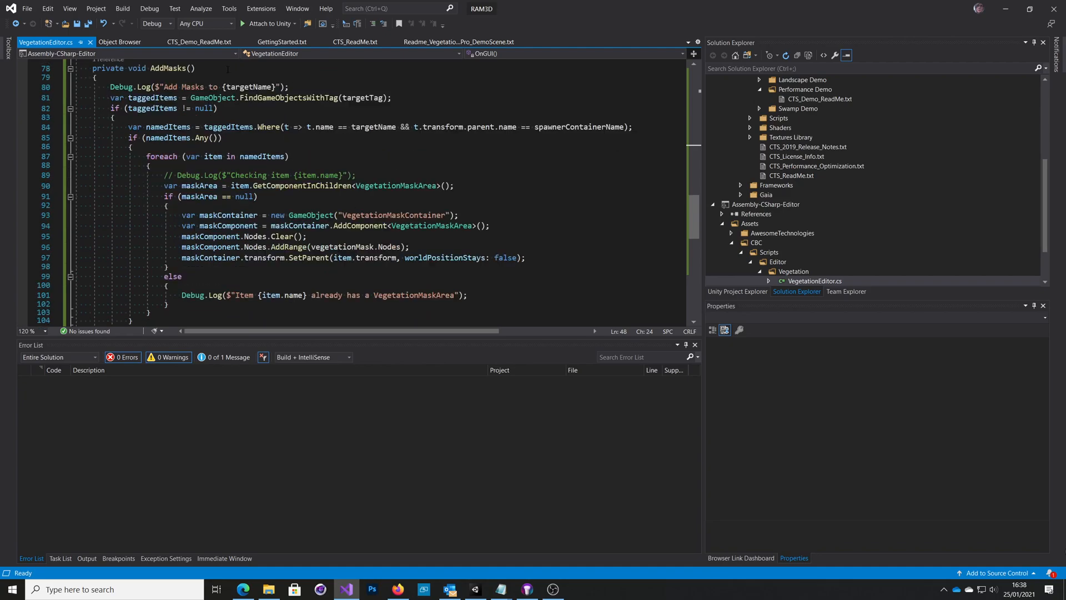
double_click(288, 98)
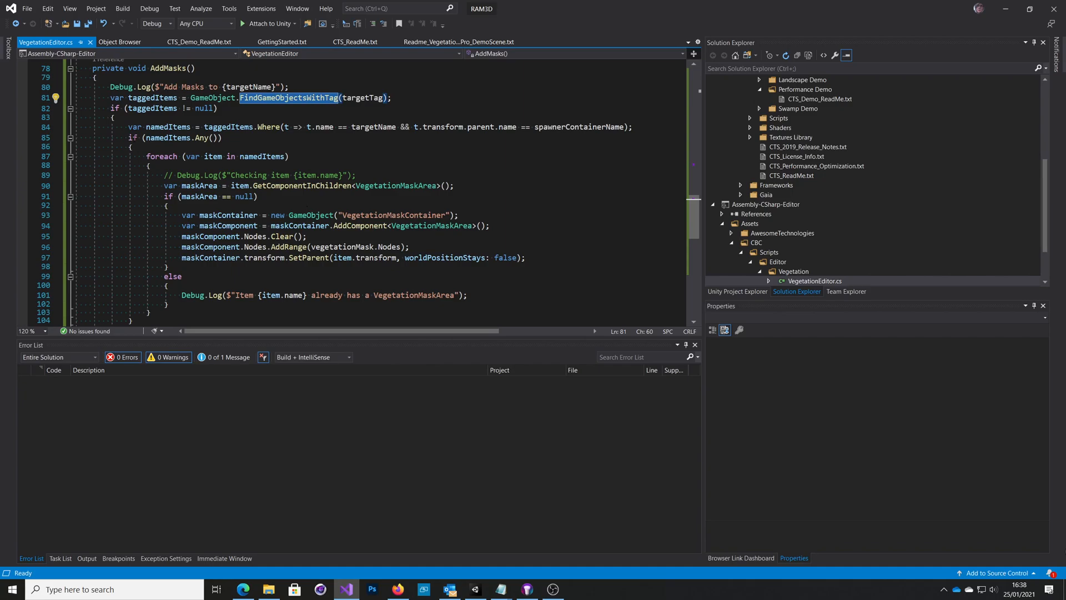
mouse_move(581, 126)
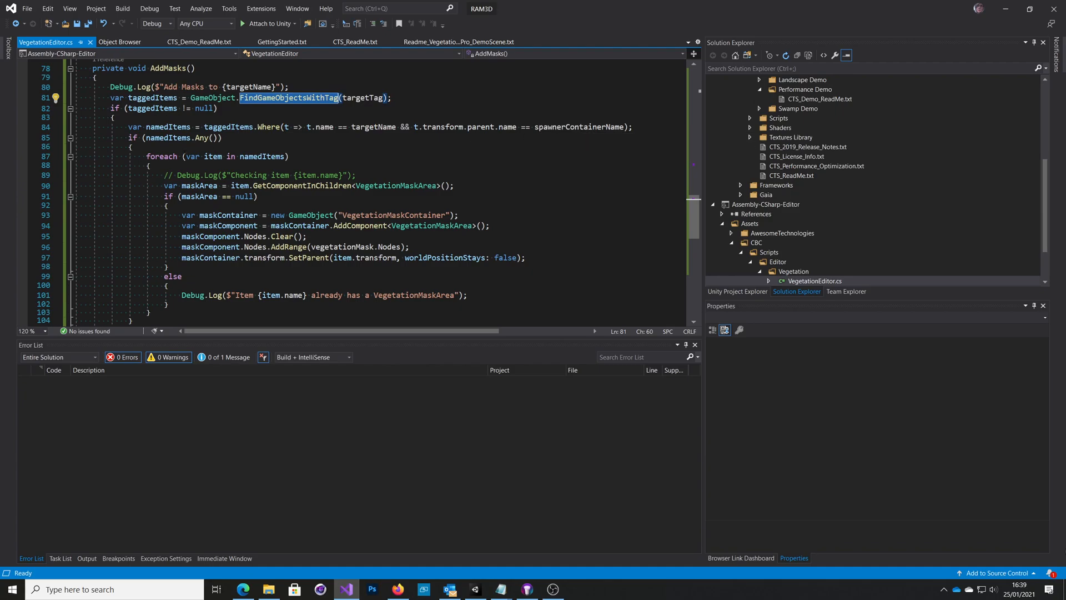
scroll(down, 3)
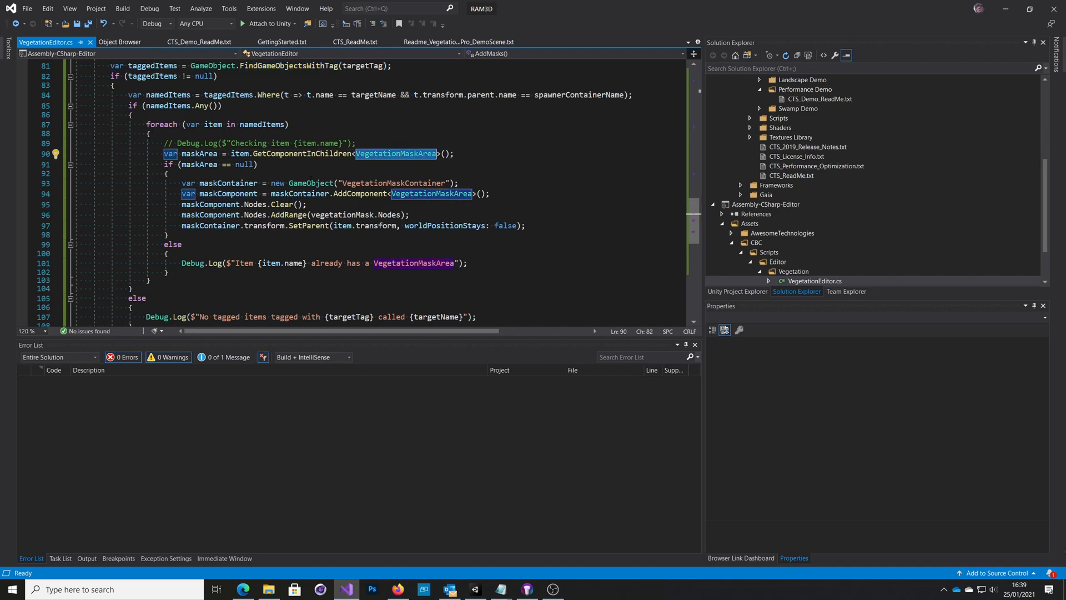
double_click(310, 183)
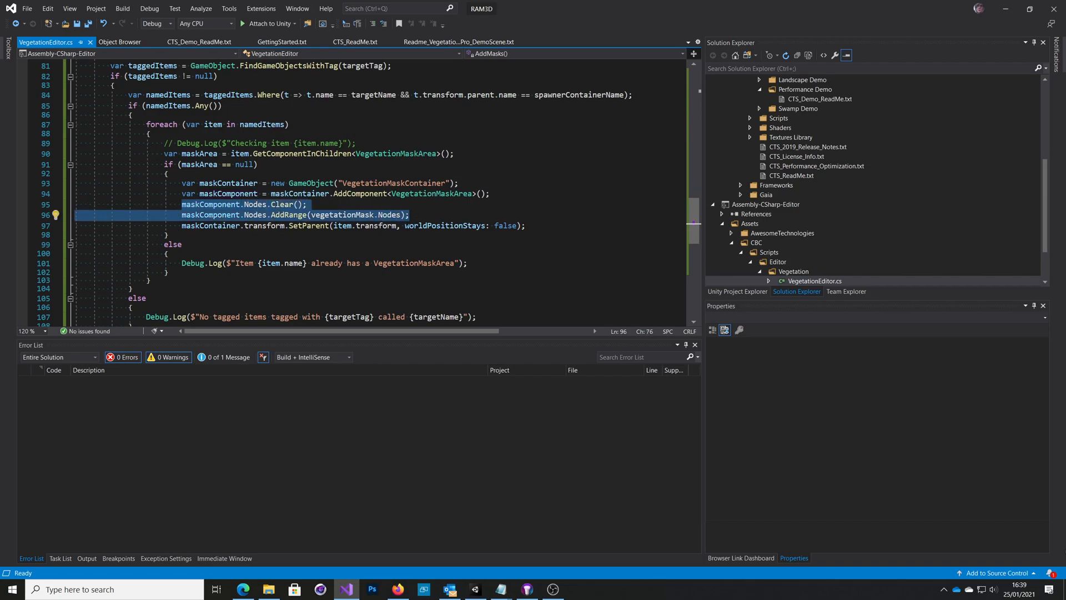
click(410, 215)
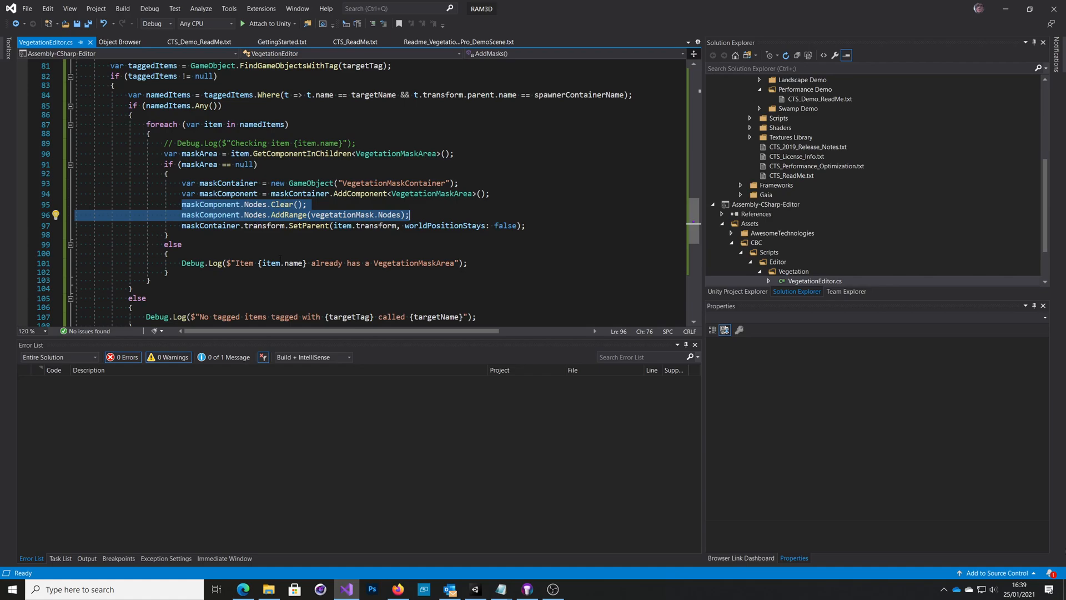
click(166, 253)
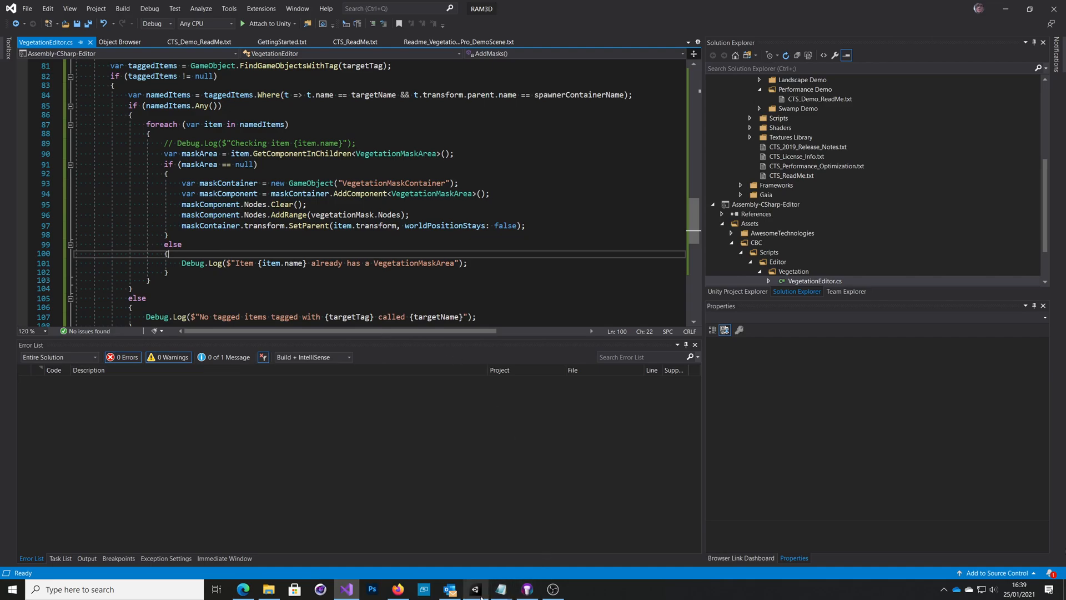
click(474, 588)
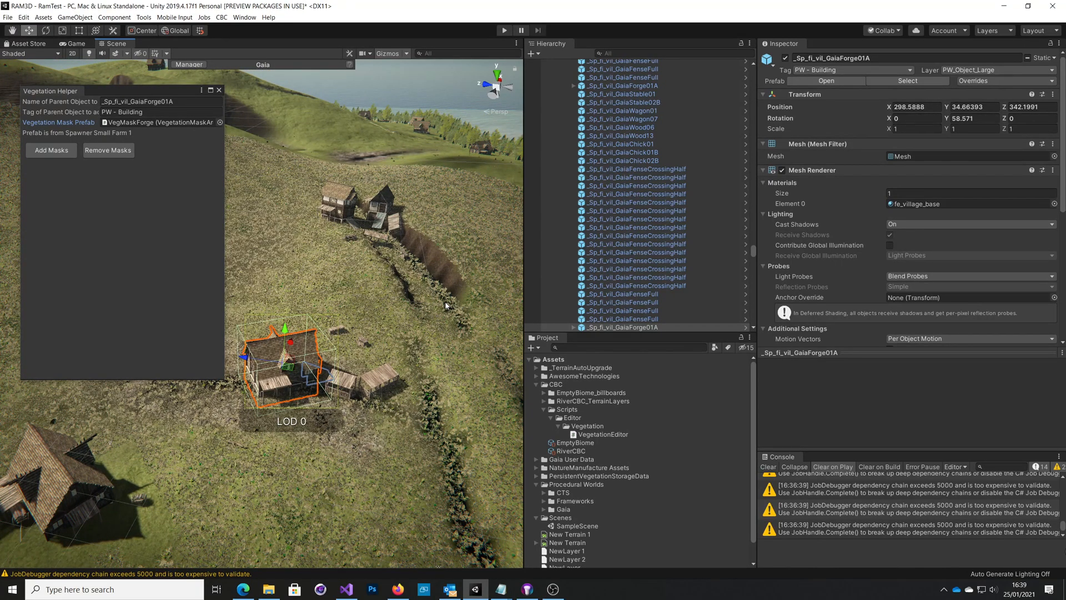
mouse_move(430, 201)
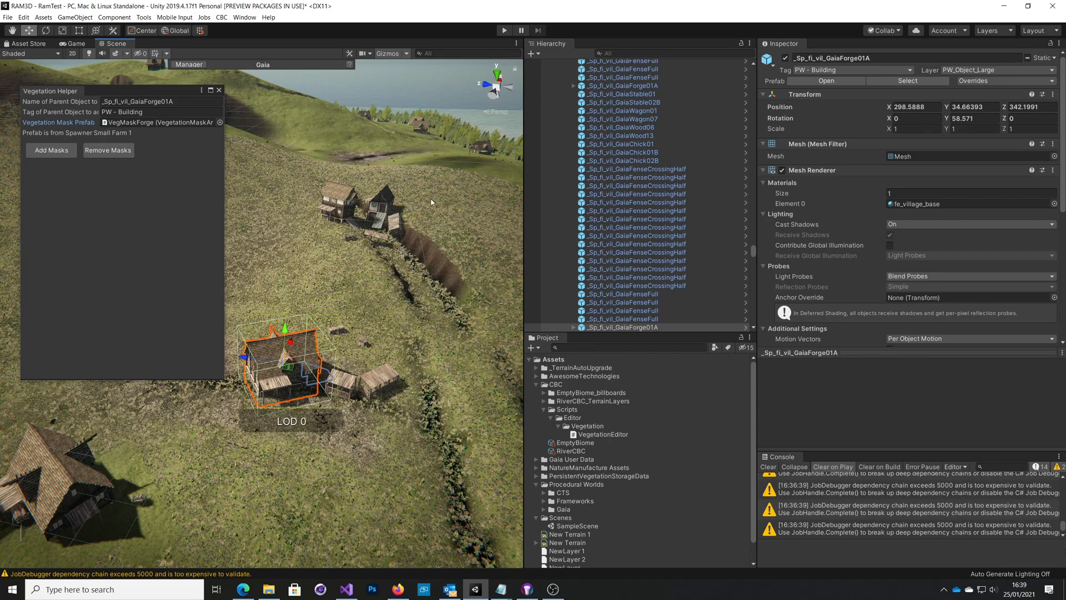
mouse_move(423, 290)
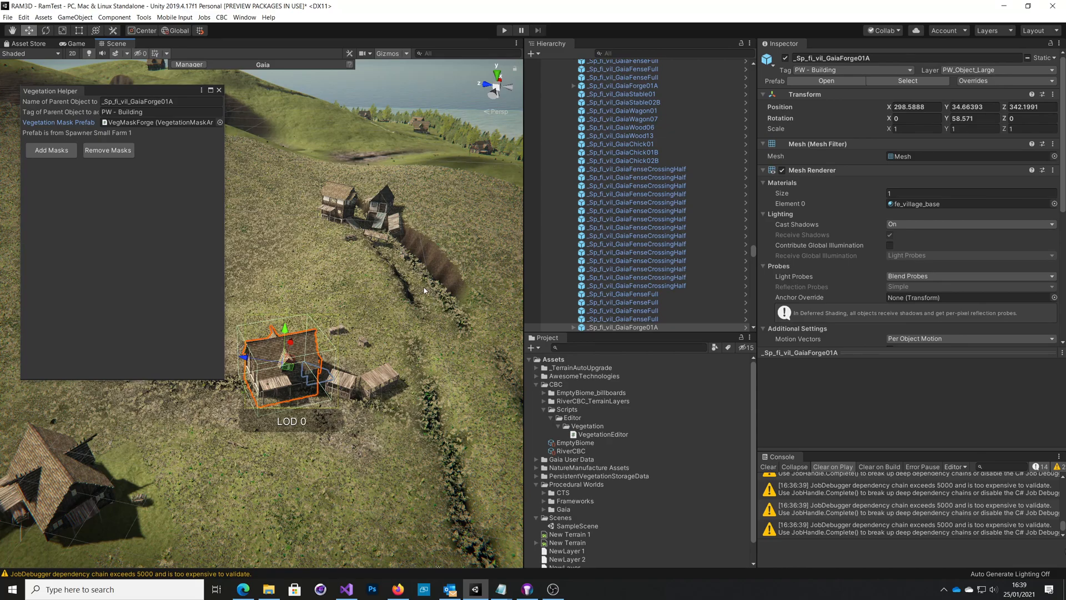